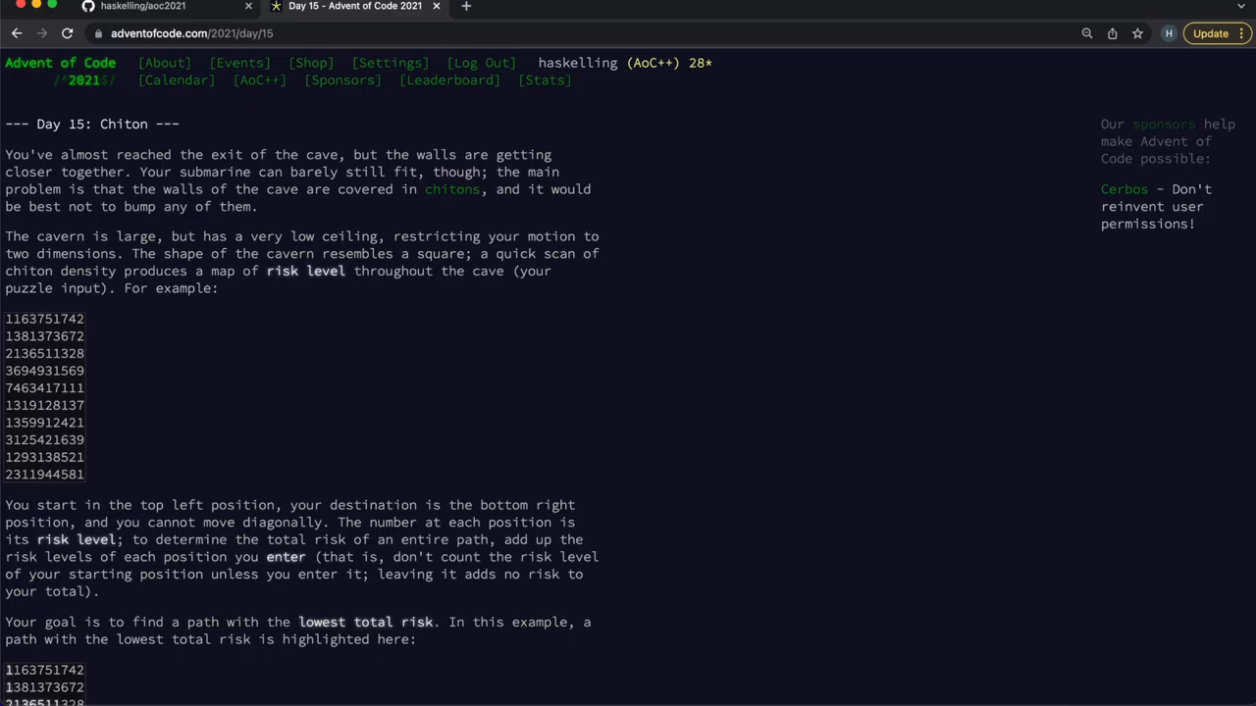
scroll(down, 3)
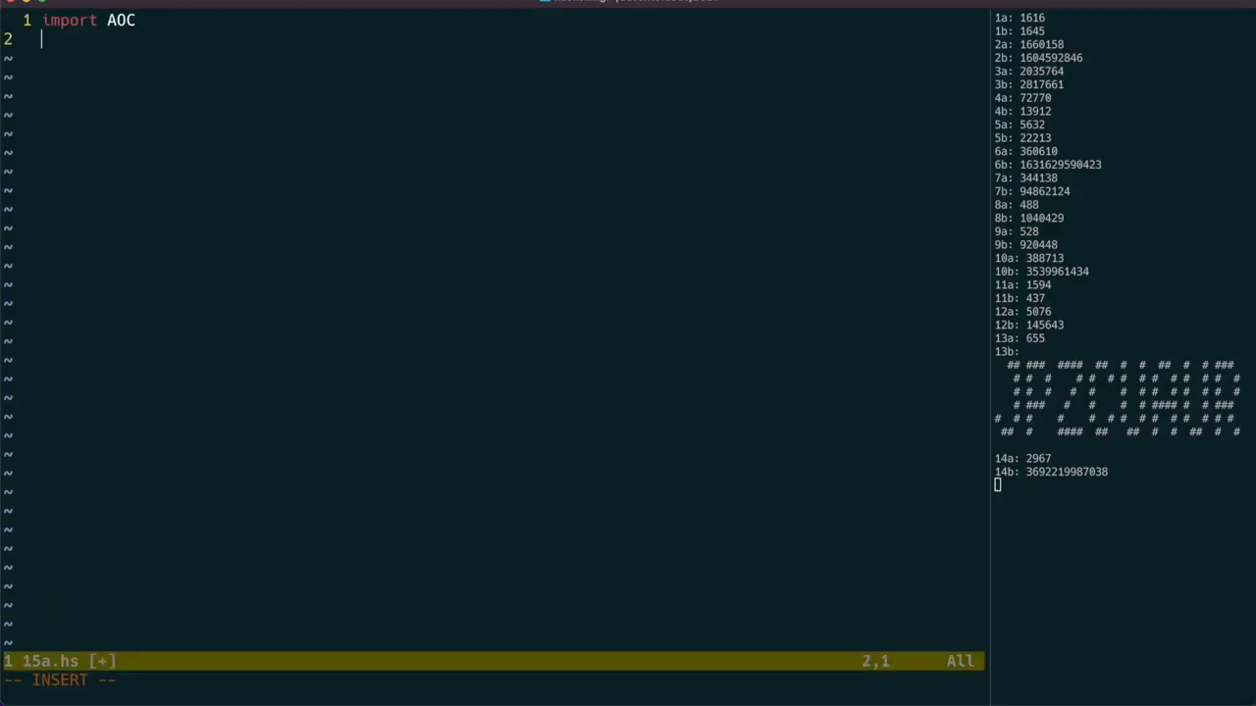
text(main = interact $)
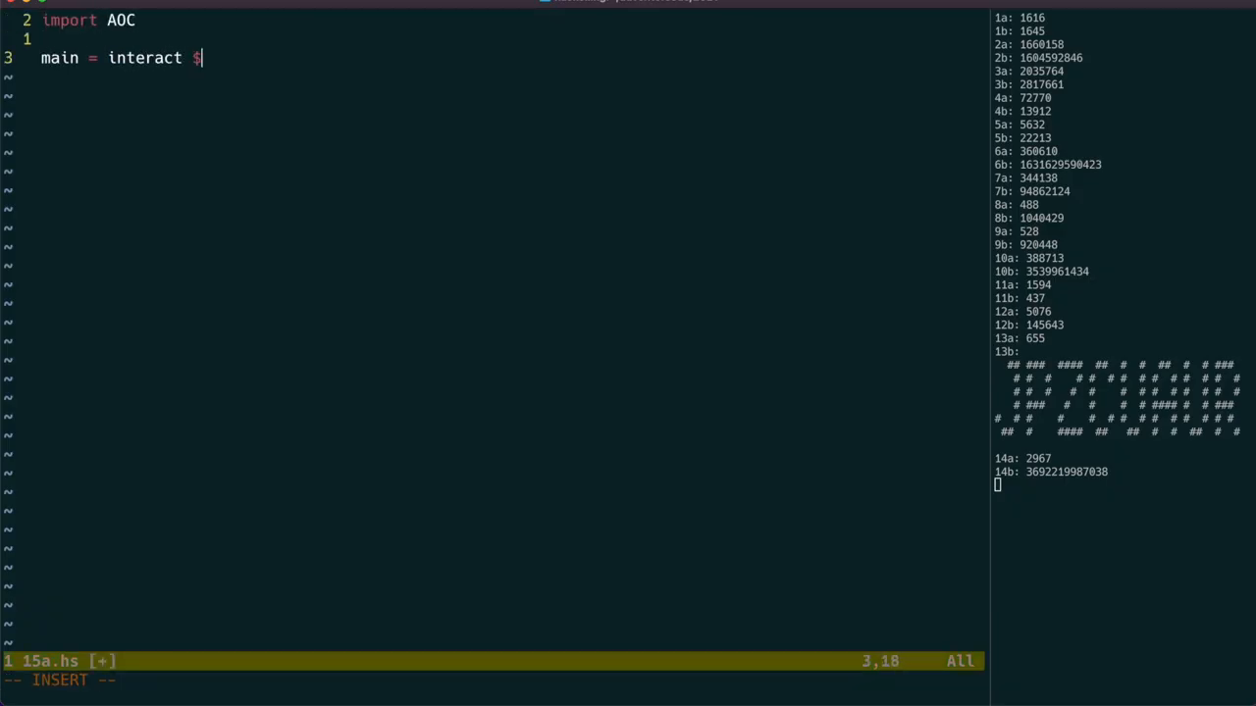
text(f . map2-)
text(f = id)
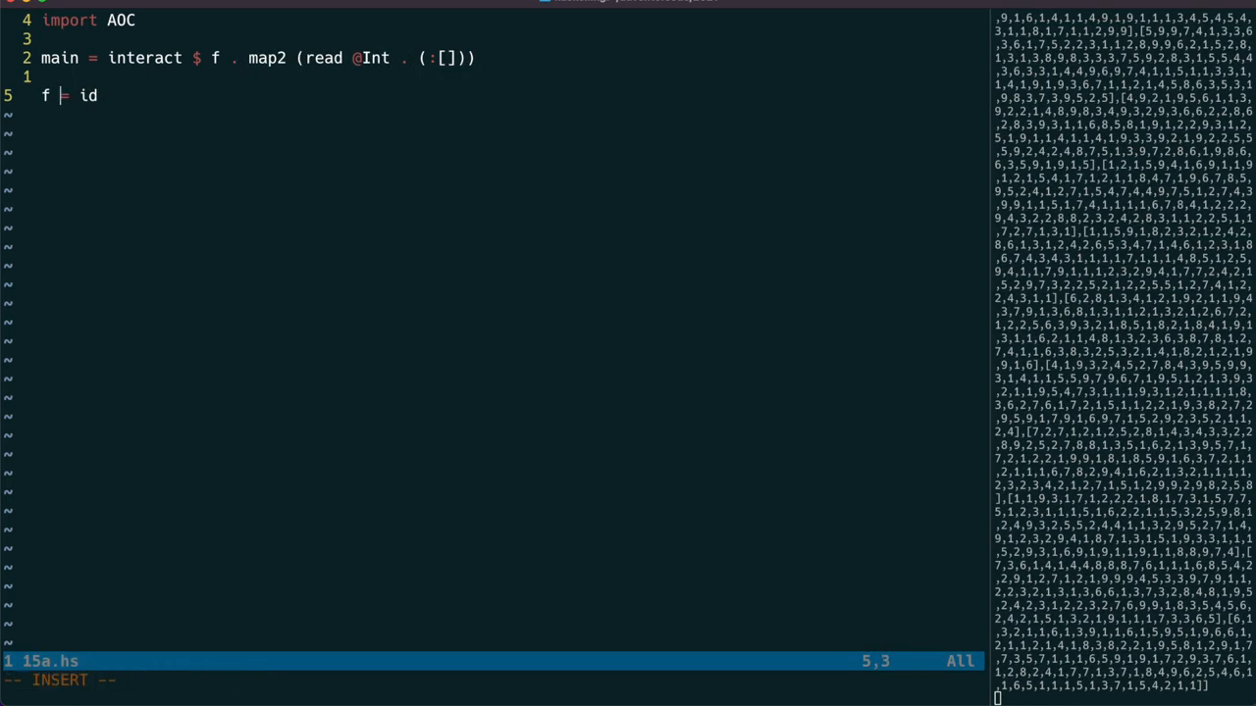
text(grid =)
text(import)
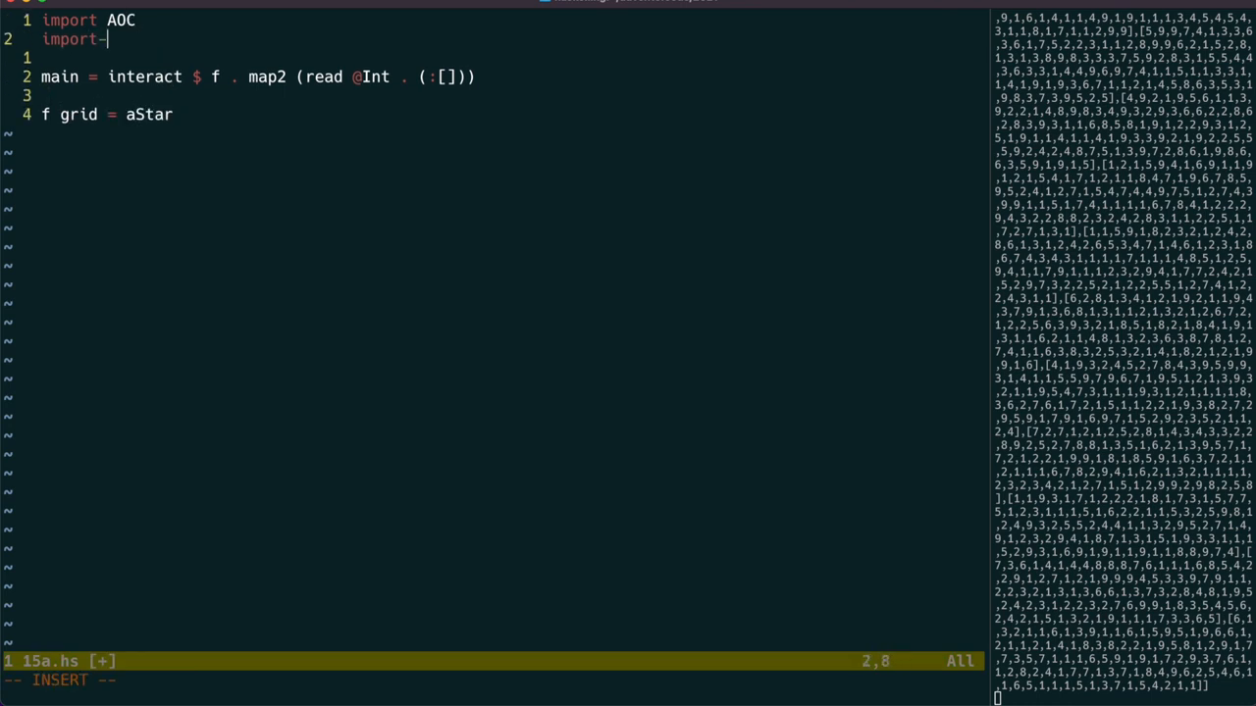
text(Algorithm.Search)
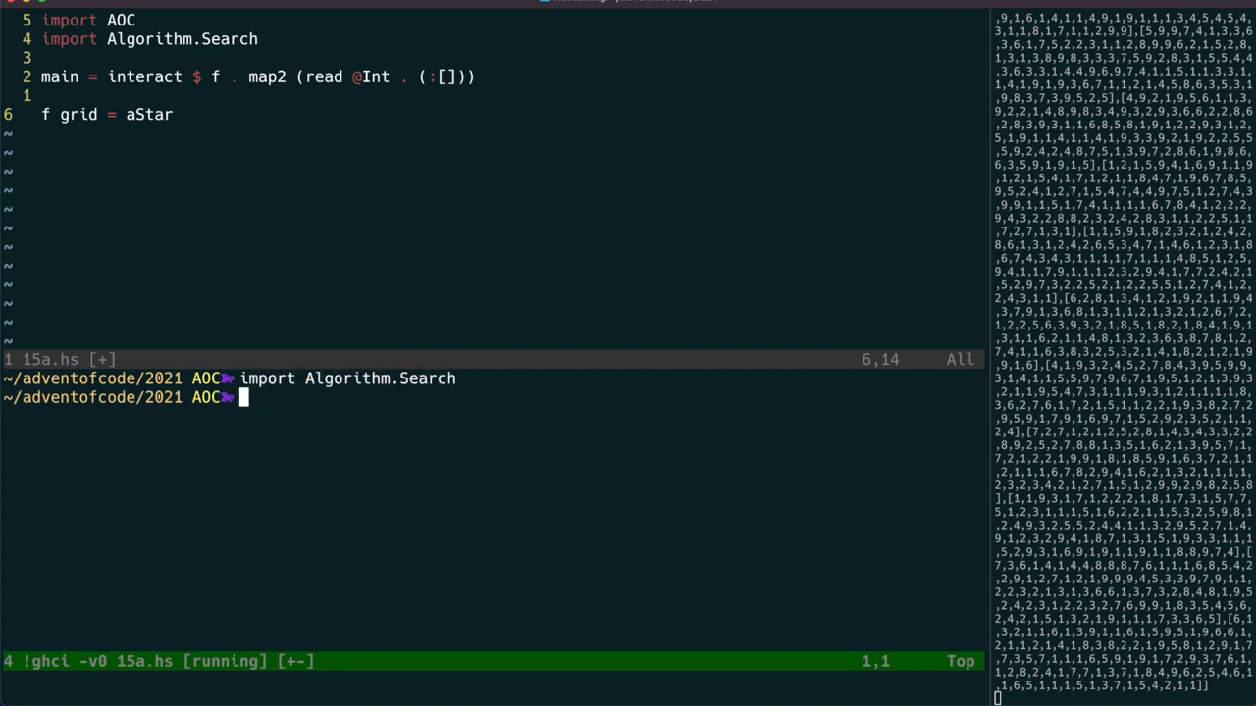
text(:t aStar)
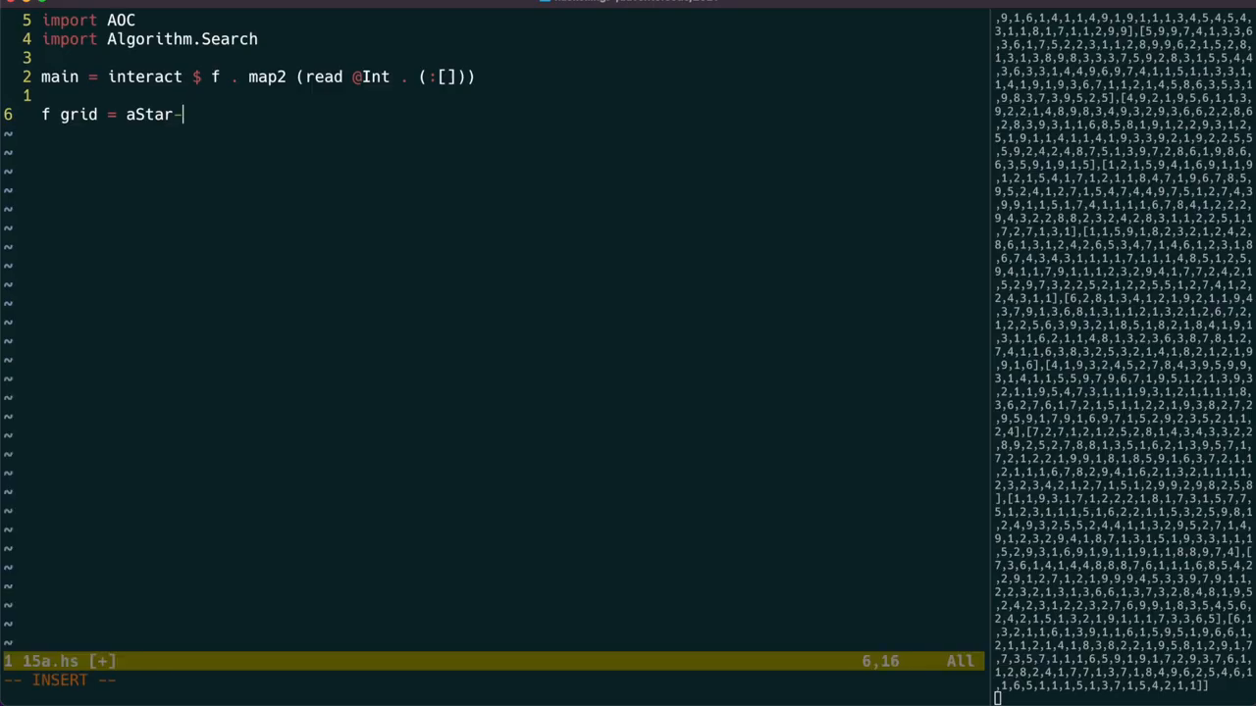
Step: Write aStar nbs d (manhattan end) (==end) start with start = (0,0) and end at length grid - 1
text(nbs d)
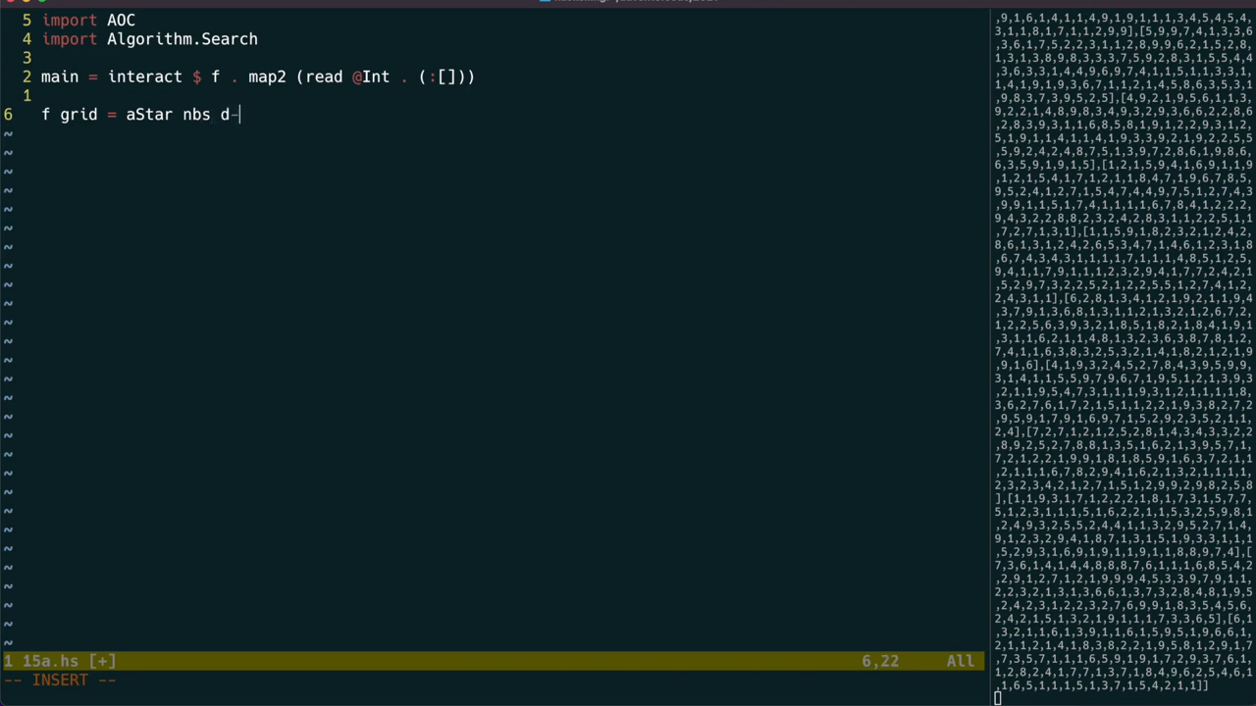
text((manhattan end)
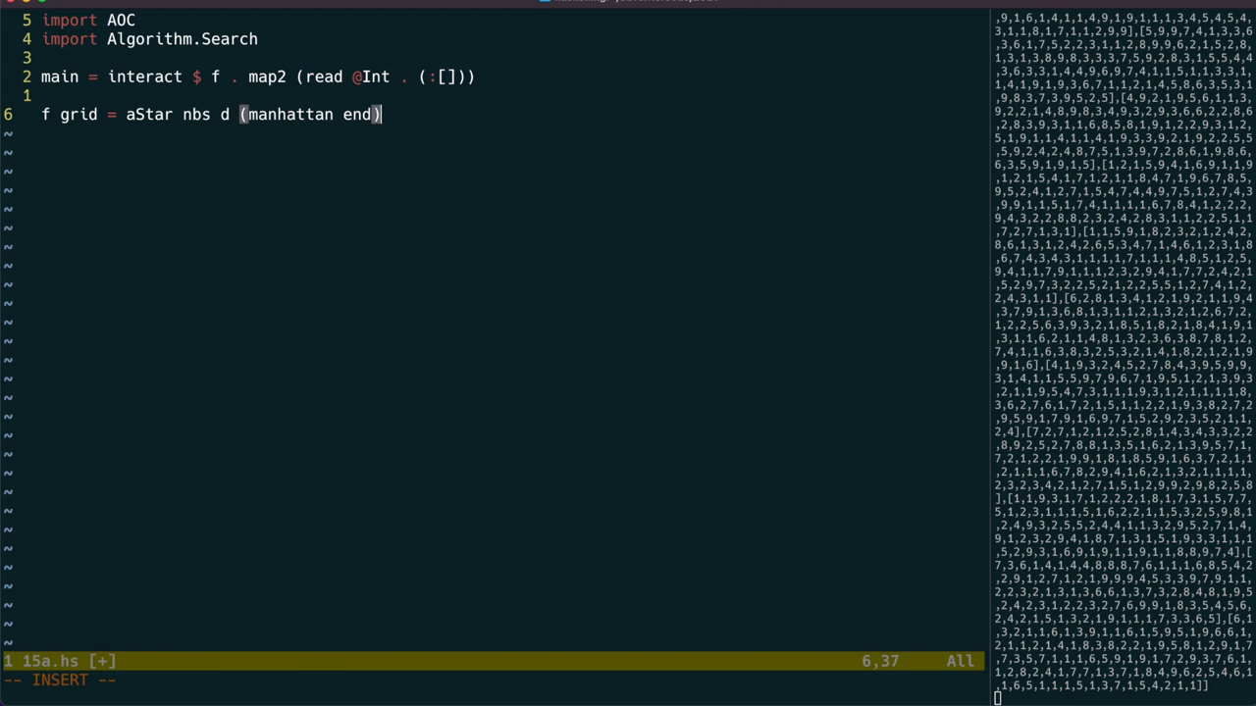
text((==end) start)
text(nbs v)
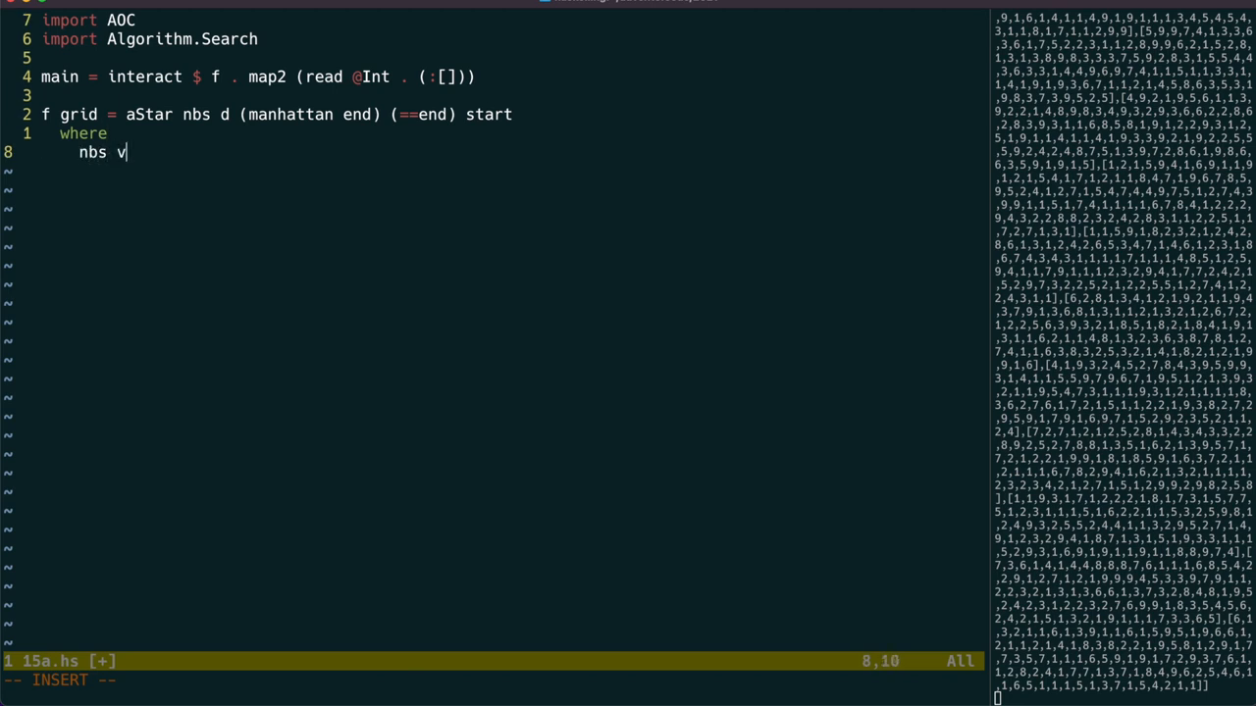
text(=-)
text(end = (length (head grid) - 1)
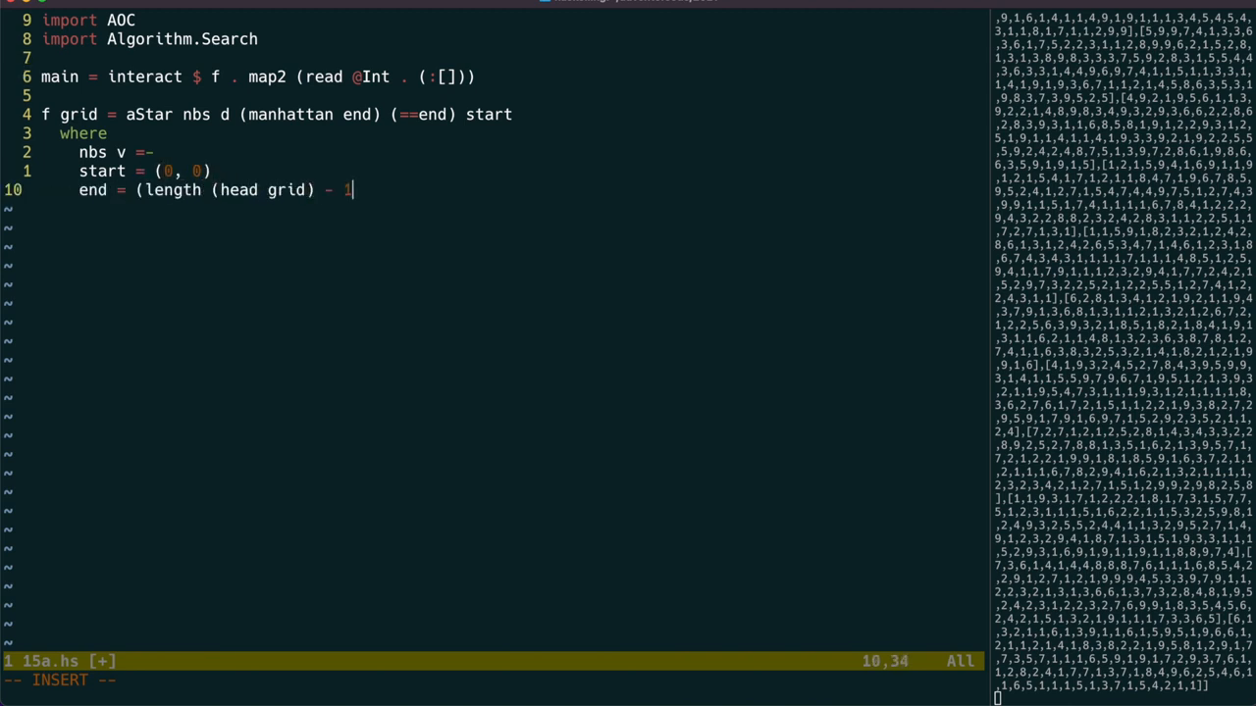
text(, length grid - 1)
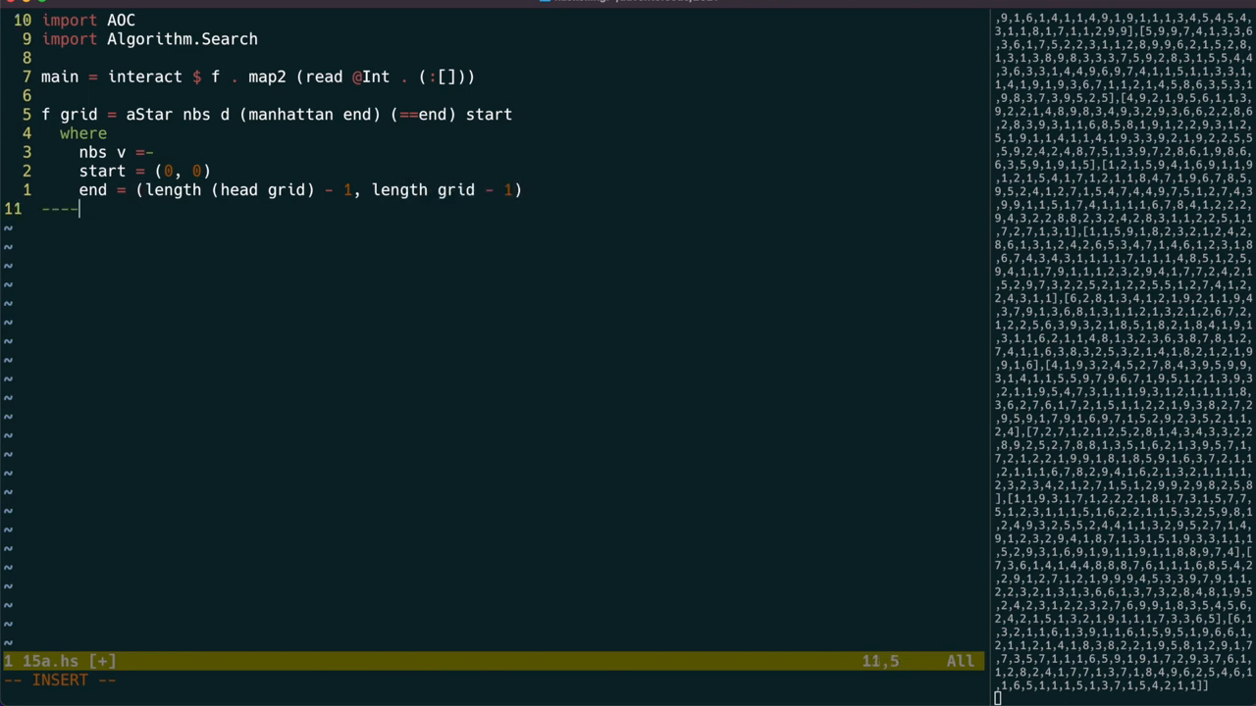
Step: Define d _ v = val v, grid' = ltov2 grid and val via V lookup, and import Data.Vector
text(d _ v = val v)
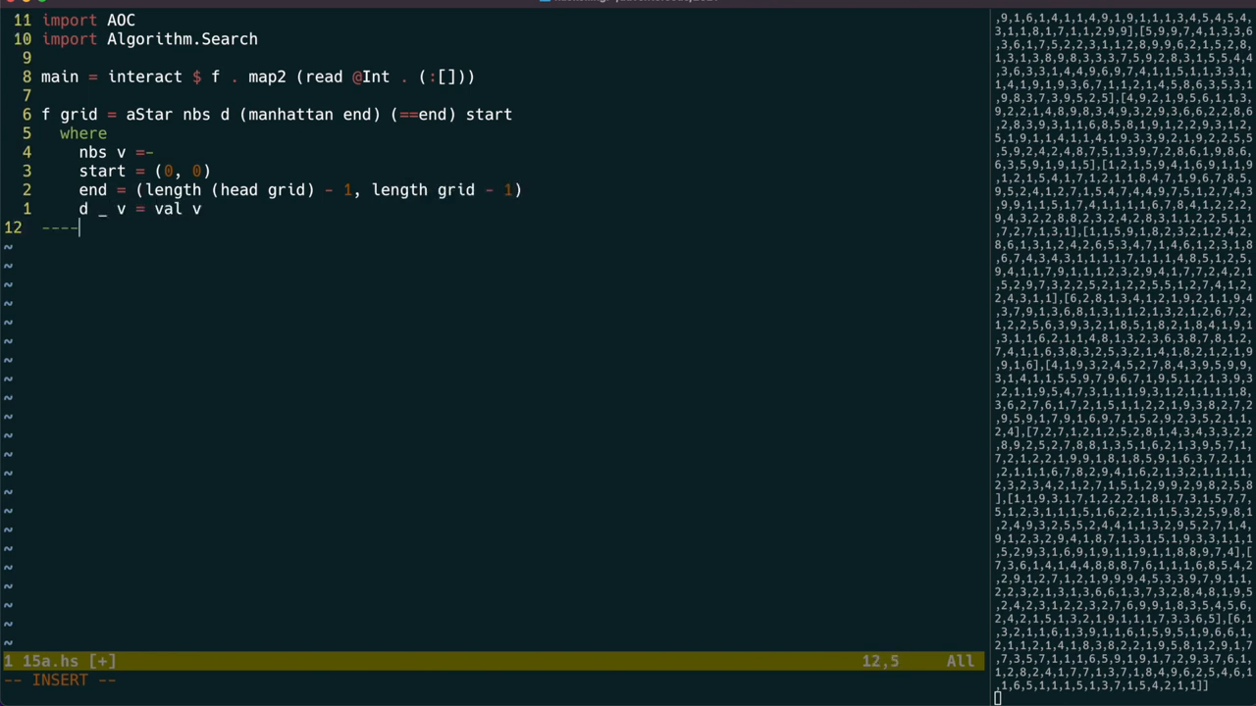
text(val (x, y) =-)
text(grid'-)
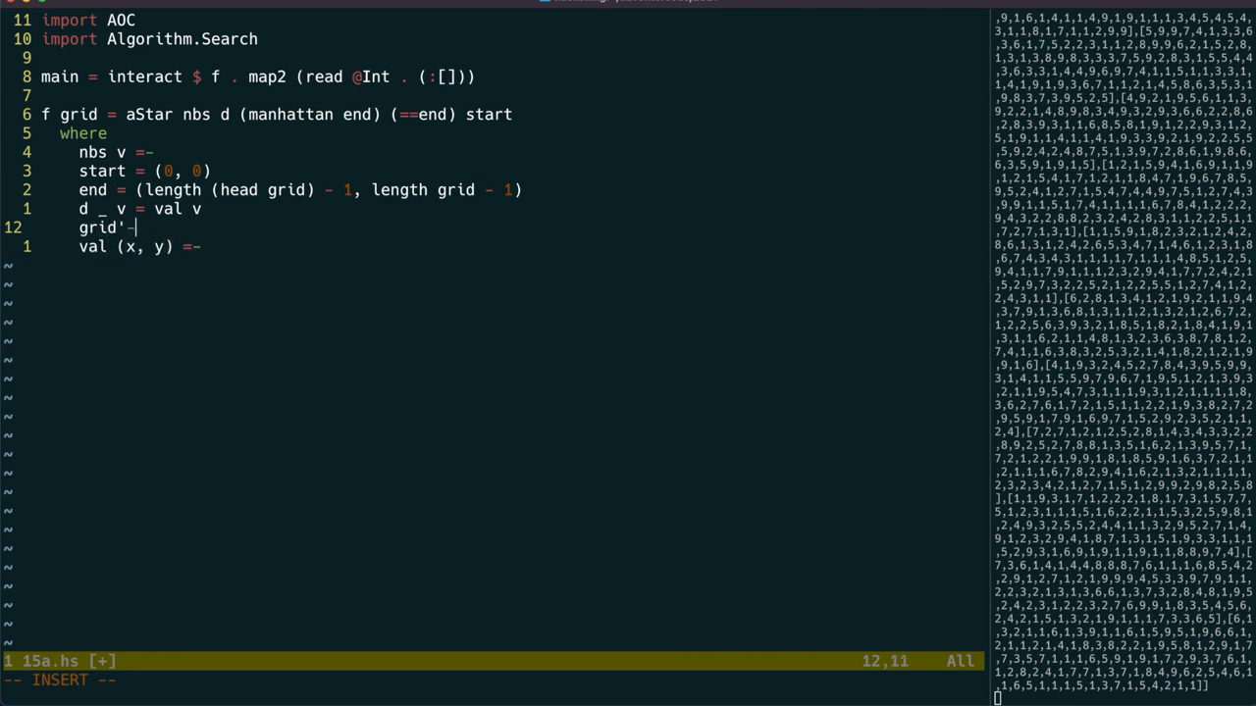
text(ltov2 grid)
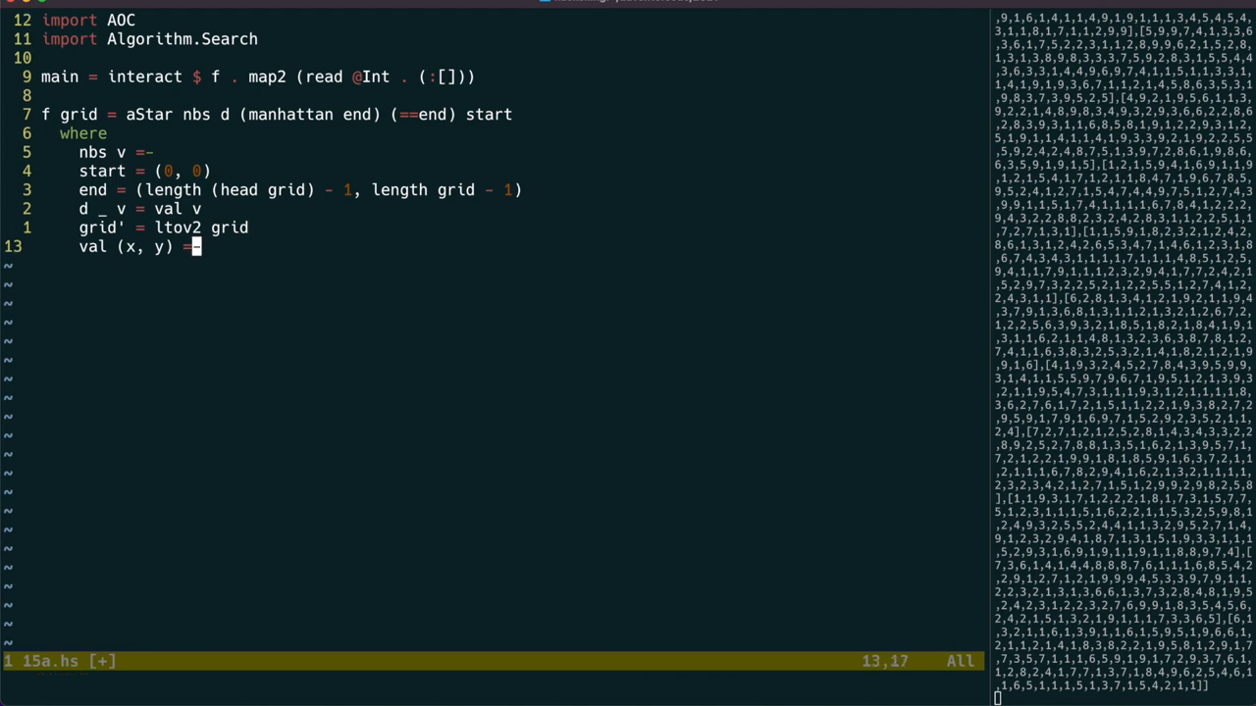
text(grid' V.! y V.!)
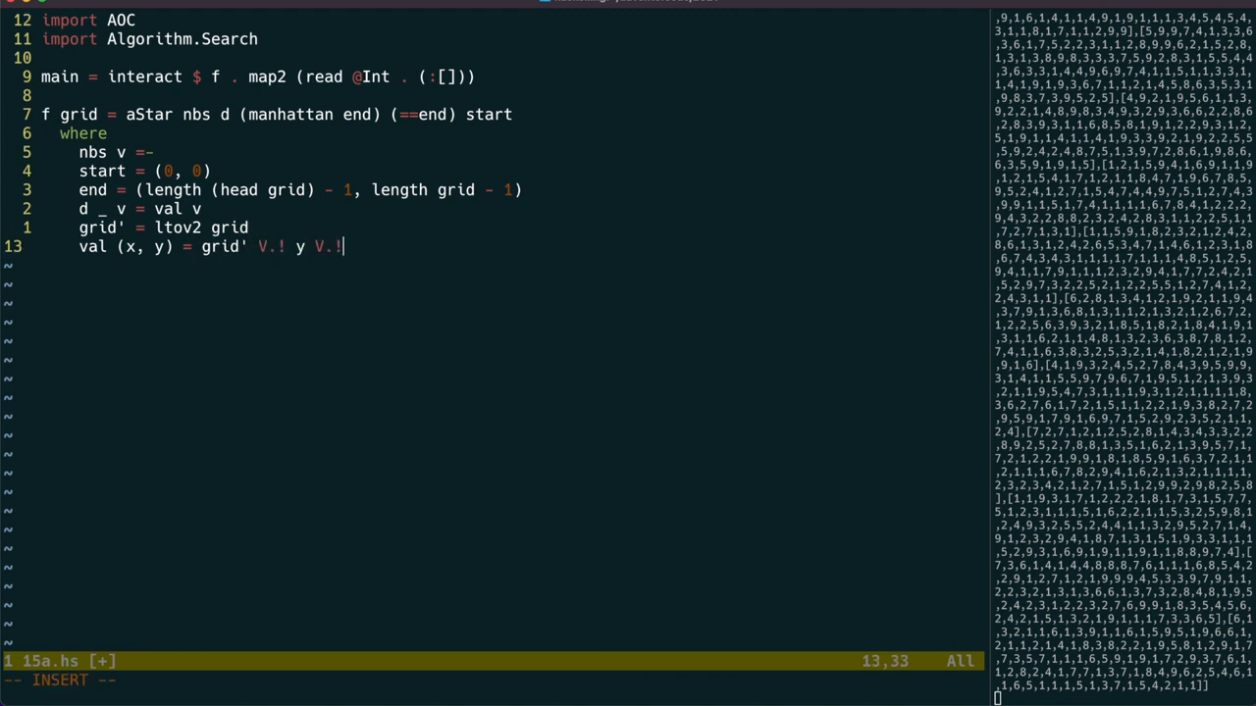
text(import Data.Vec)
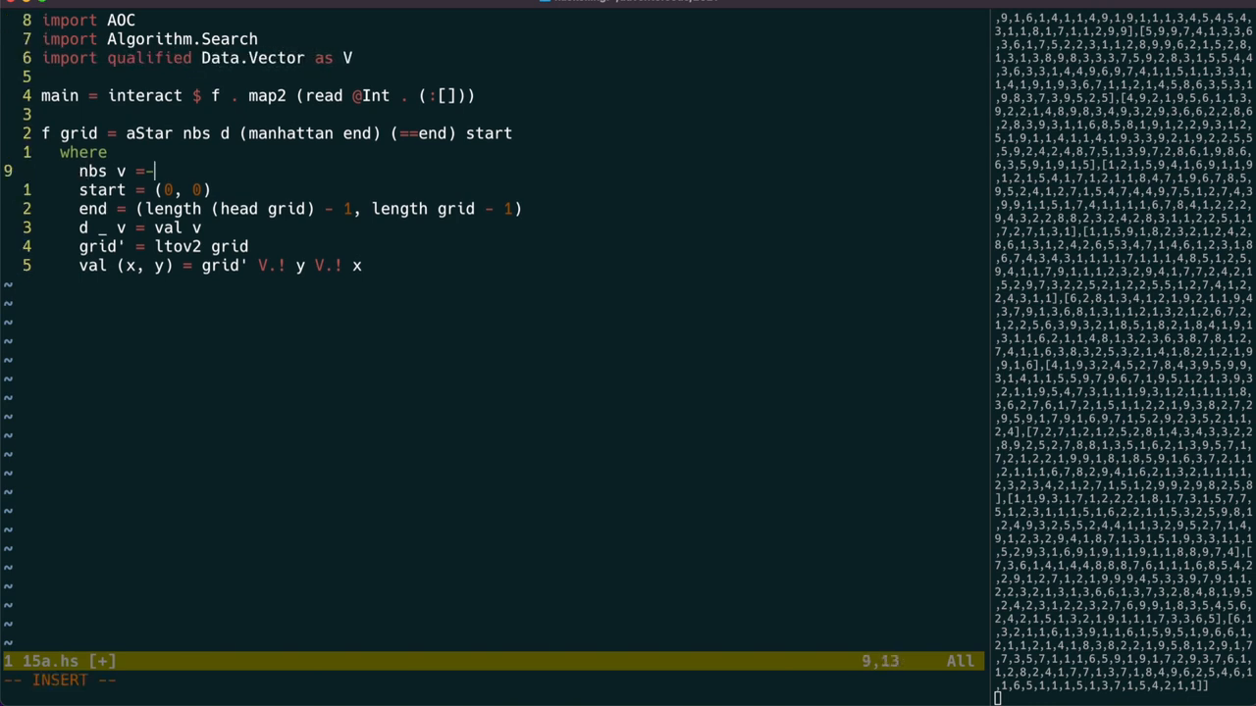
Step: Define nbs v as map (v+) nbs4 filtered to points between 0 and the end coordinates
text(map (v+) nbs4)
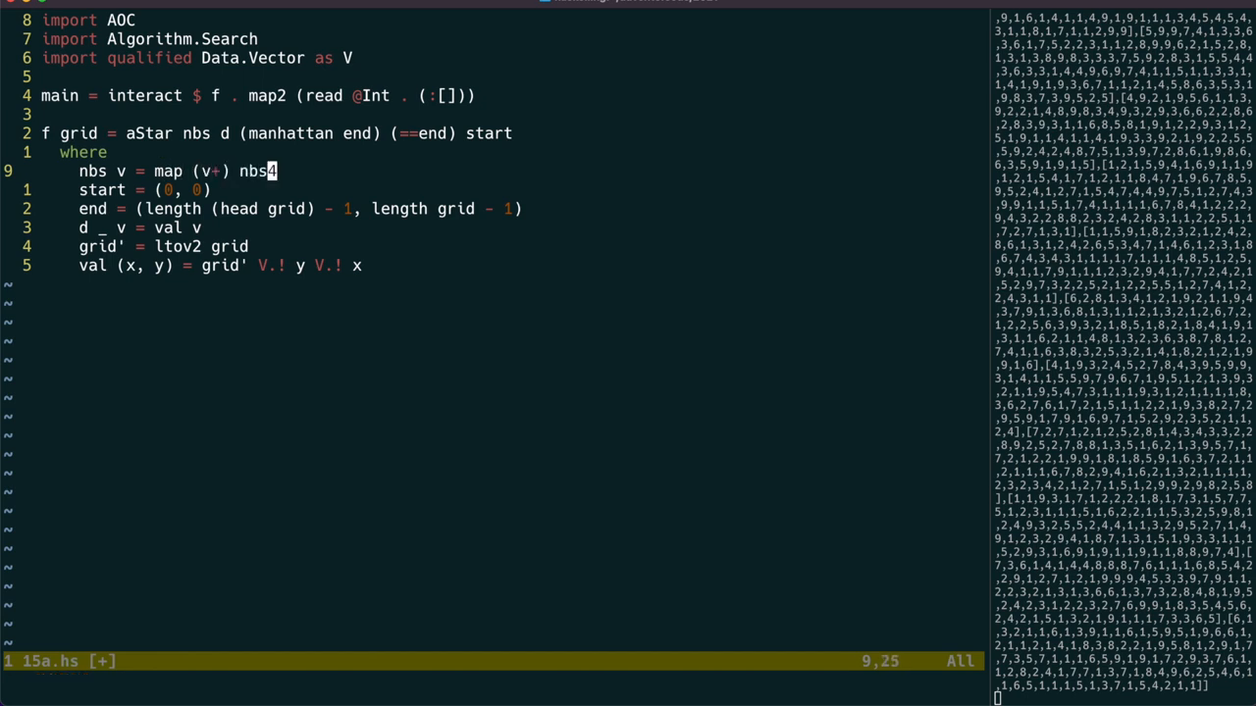
text(filter () $)
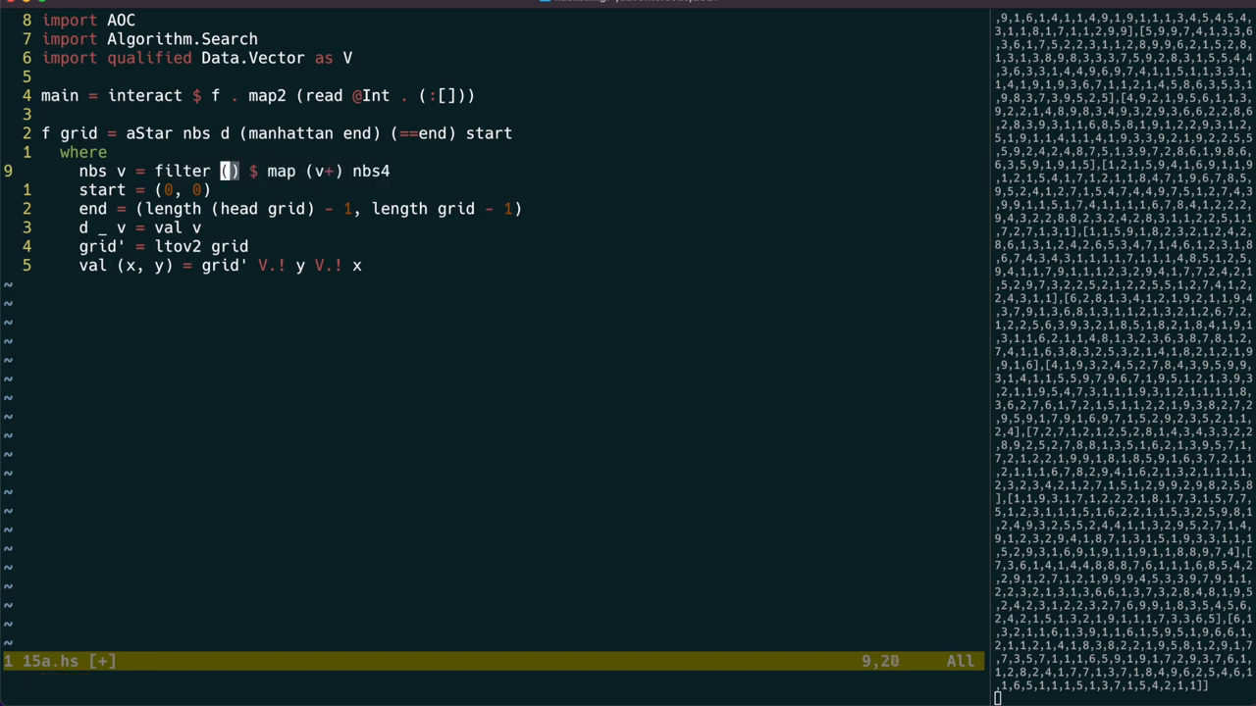
text(\(x, y) -> between (fst start)
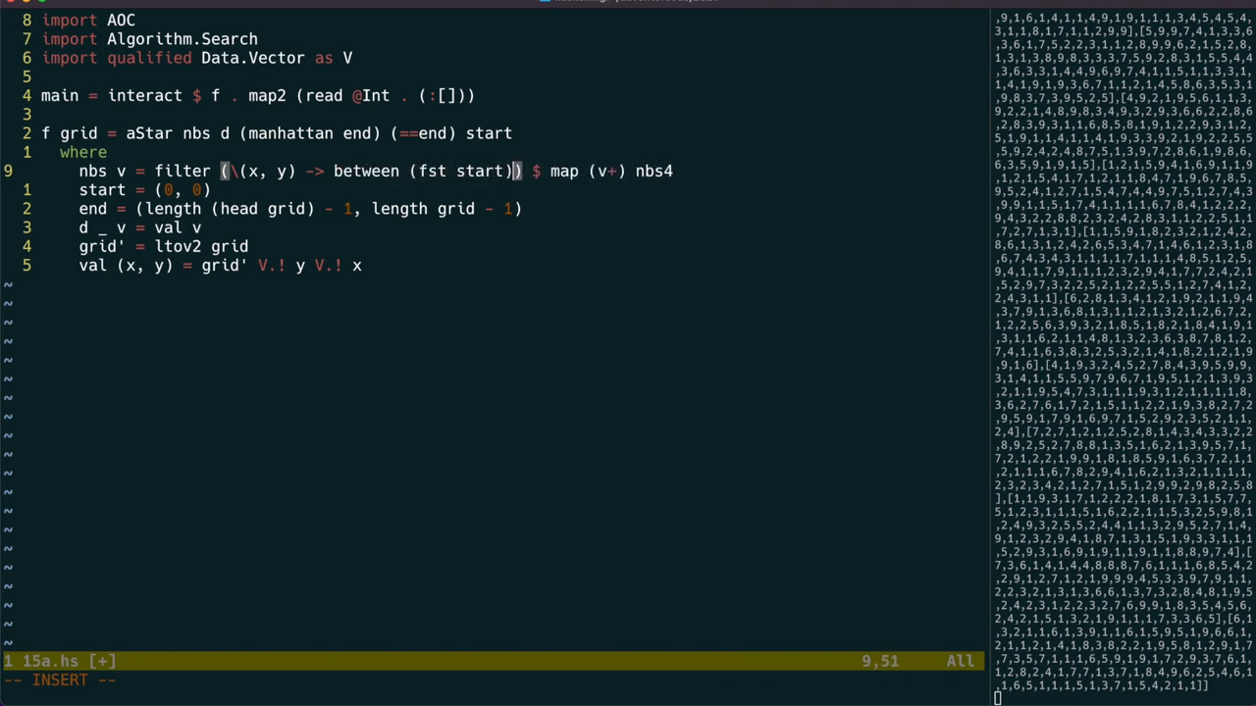
text((fst end) x && between (snd start) (snd en)
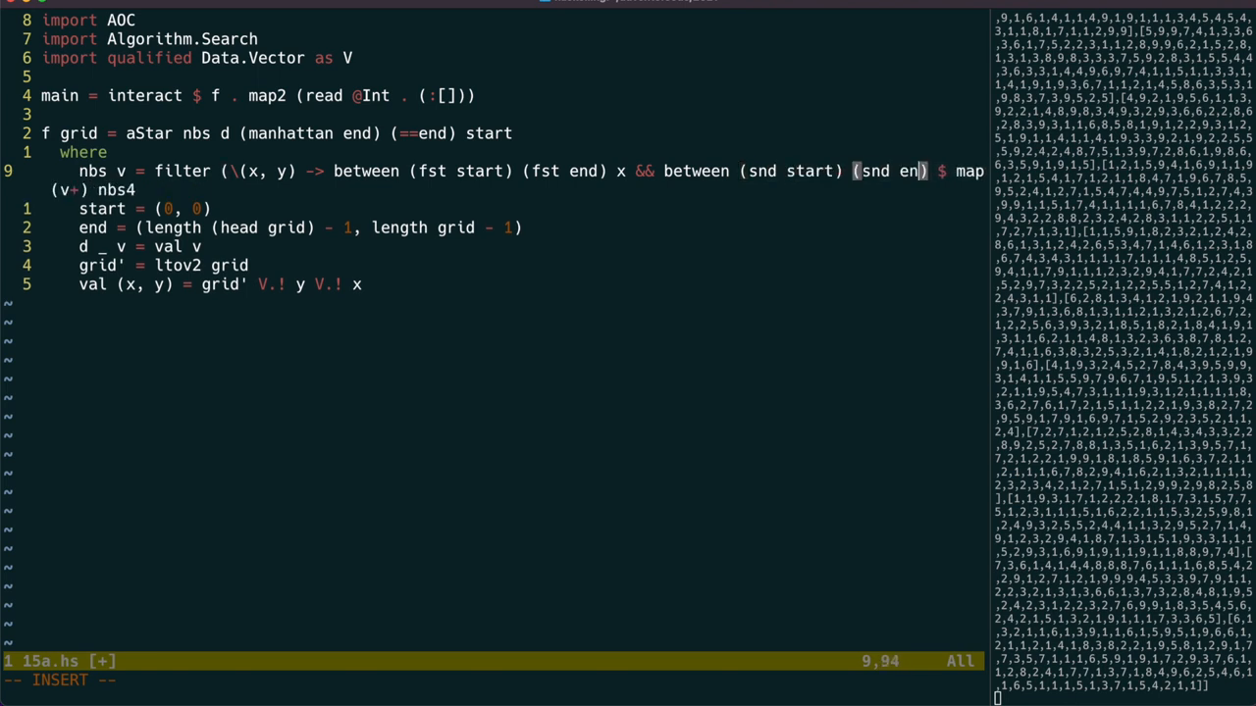
Step: Add helper between x1 x2 x = x >= x1 && x <= x2
text(betwen x1 x2 x)
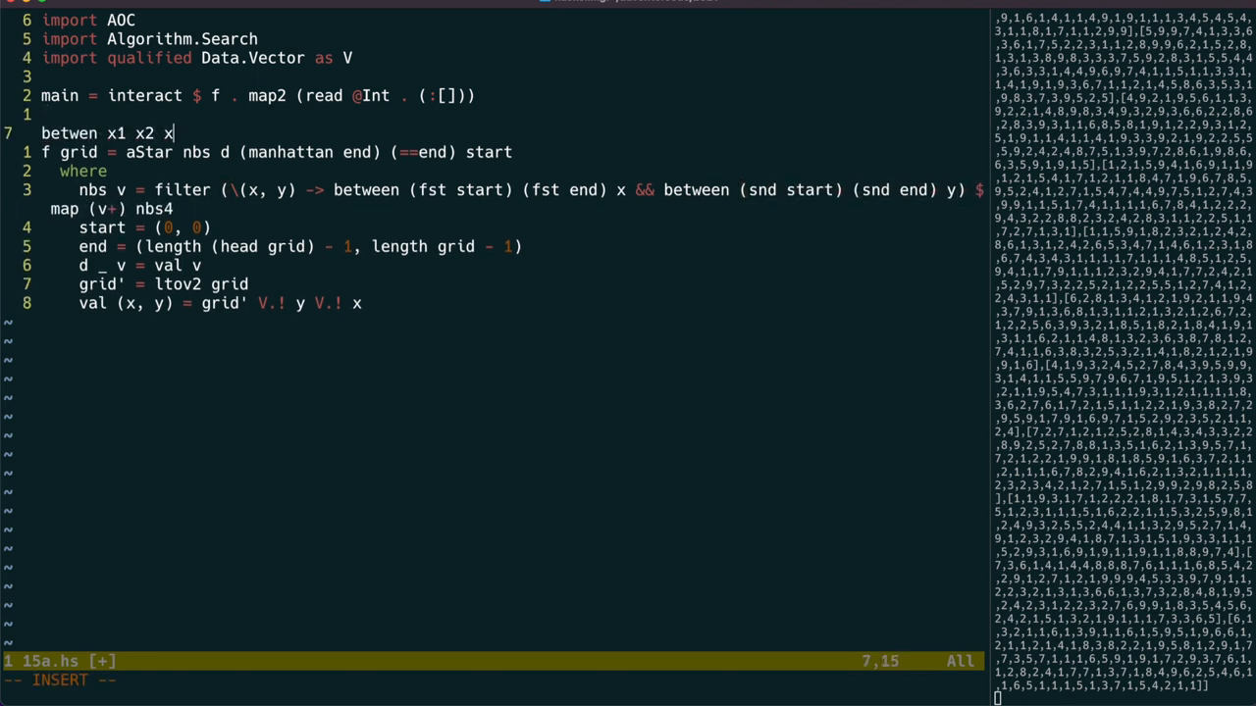
text(= x >= x1-)
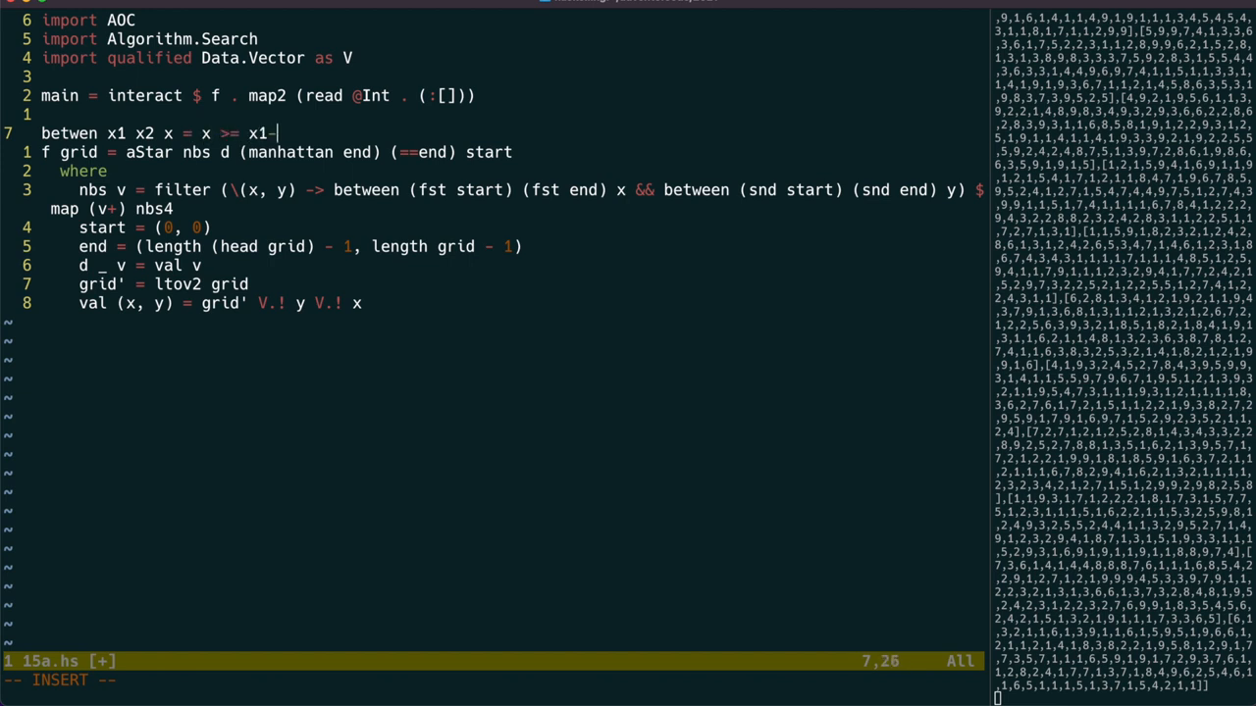
text(&& x <= x2)
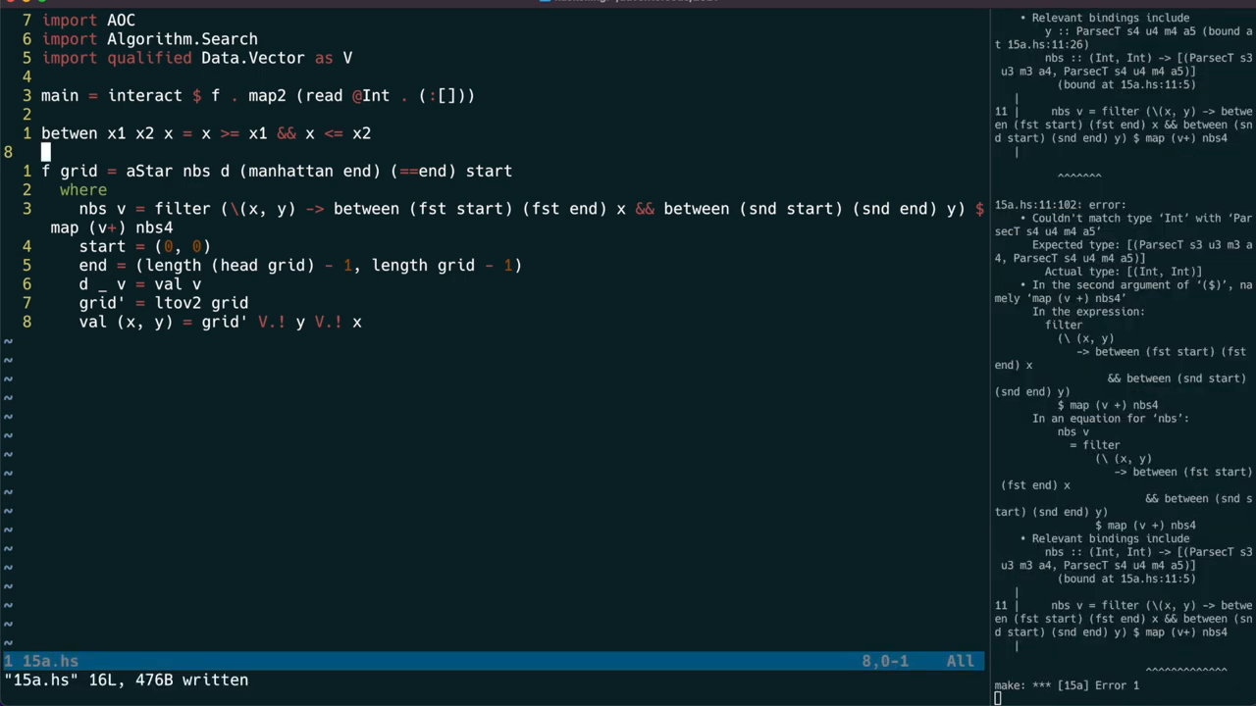
Step: Hide between from the AOC import and map fst <$> over the aStar result so 15a prints 361
text(hiding (between)
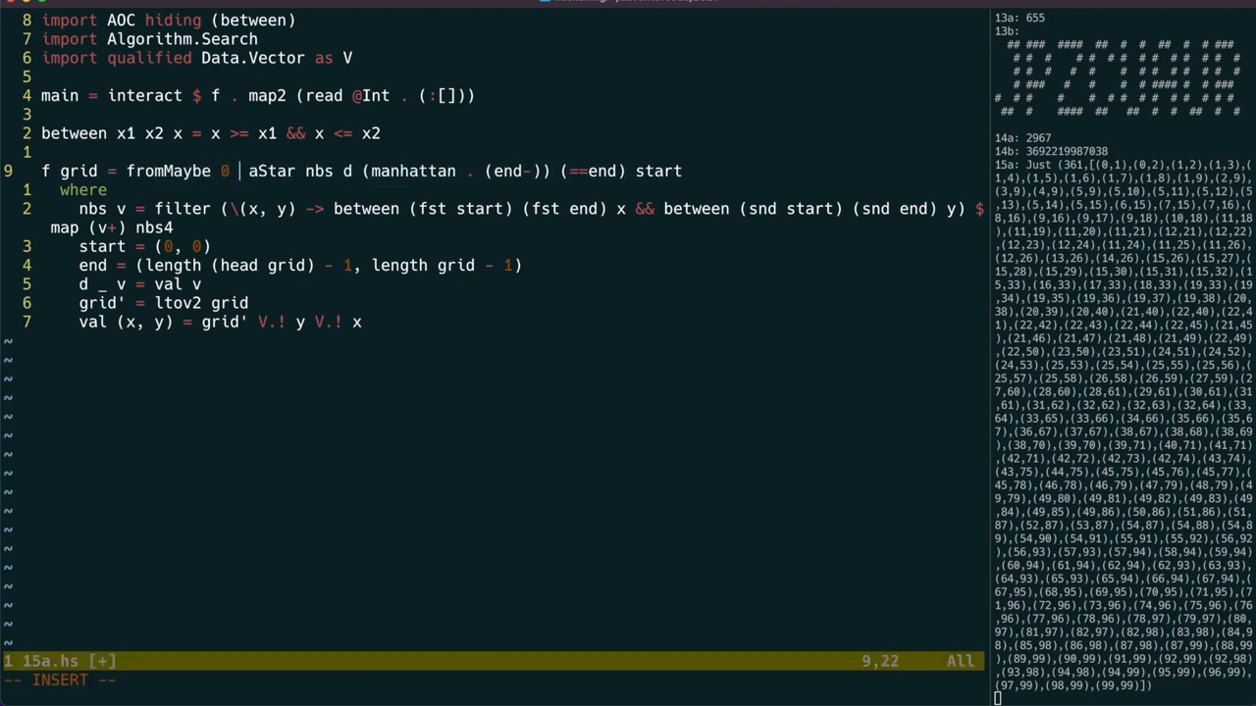
text(fst <$>)
text(enlarg)
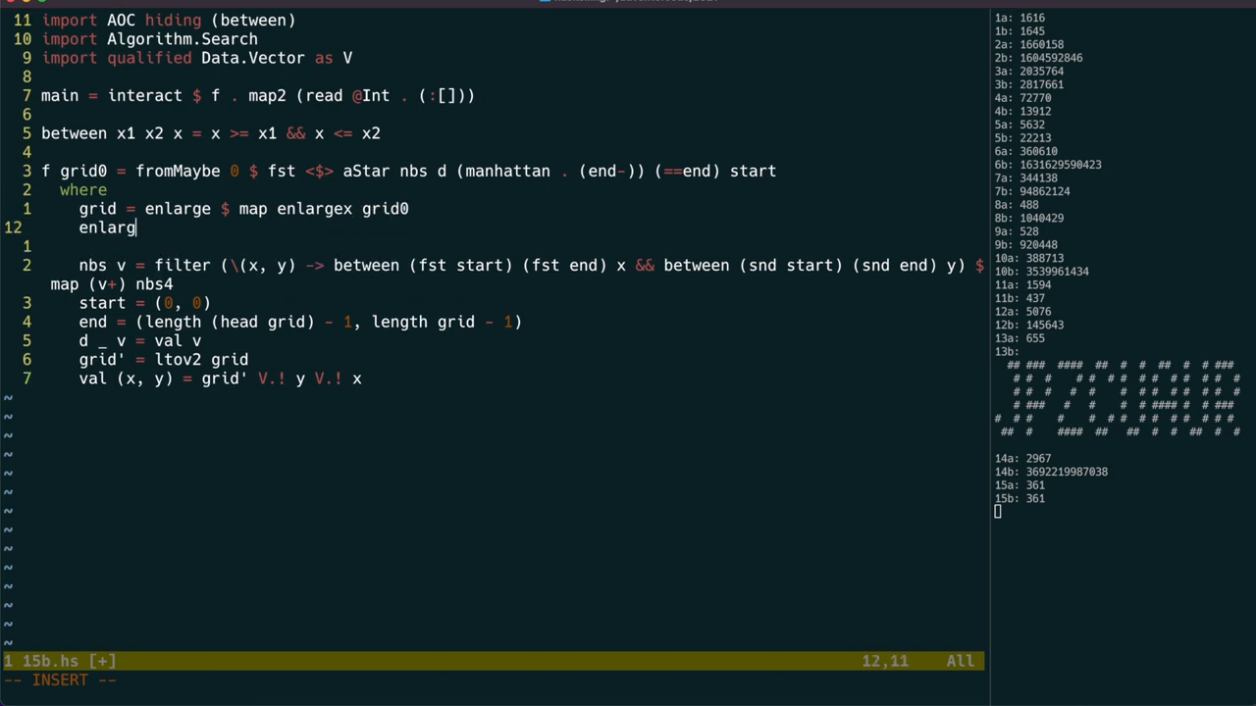
Step: Define enlargex = map (map . add') [0..4] with add' wrapping risk values past 9 to tile the grid fivefold
text(ex = map ()
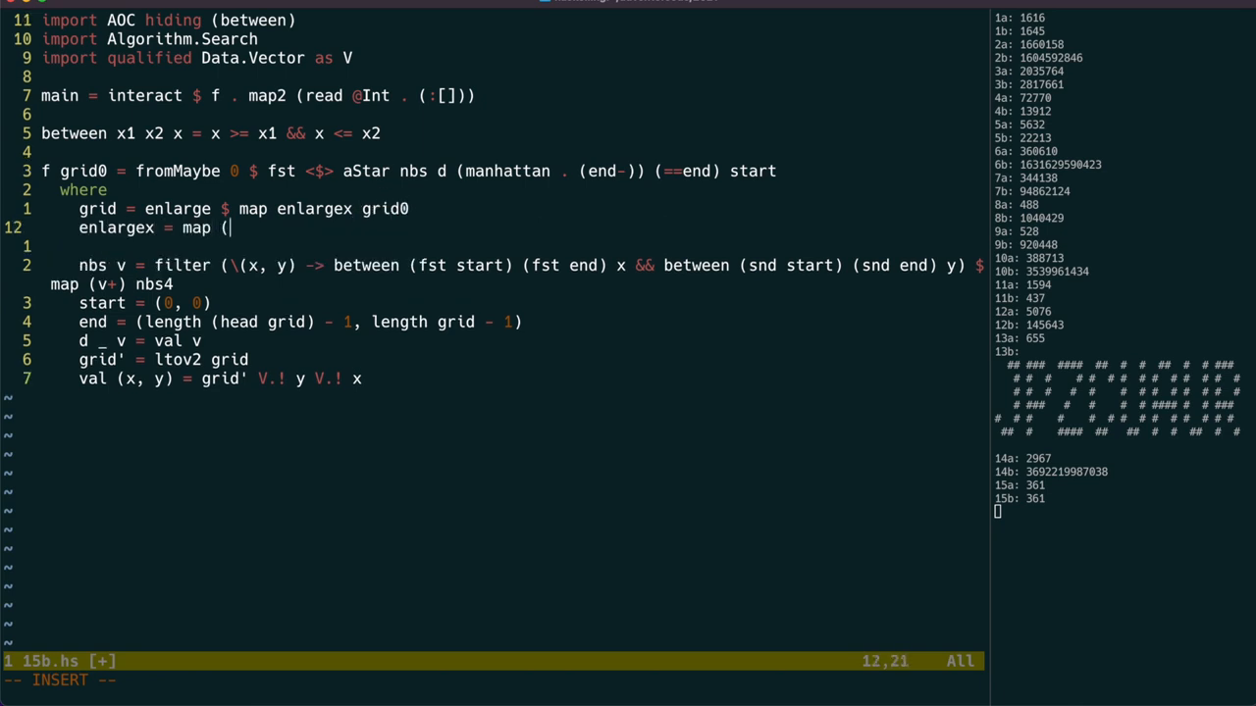
text() [0..4])
click(510, 246)
text(add' x y = (x + y - 1) `rem` 9 + 1)
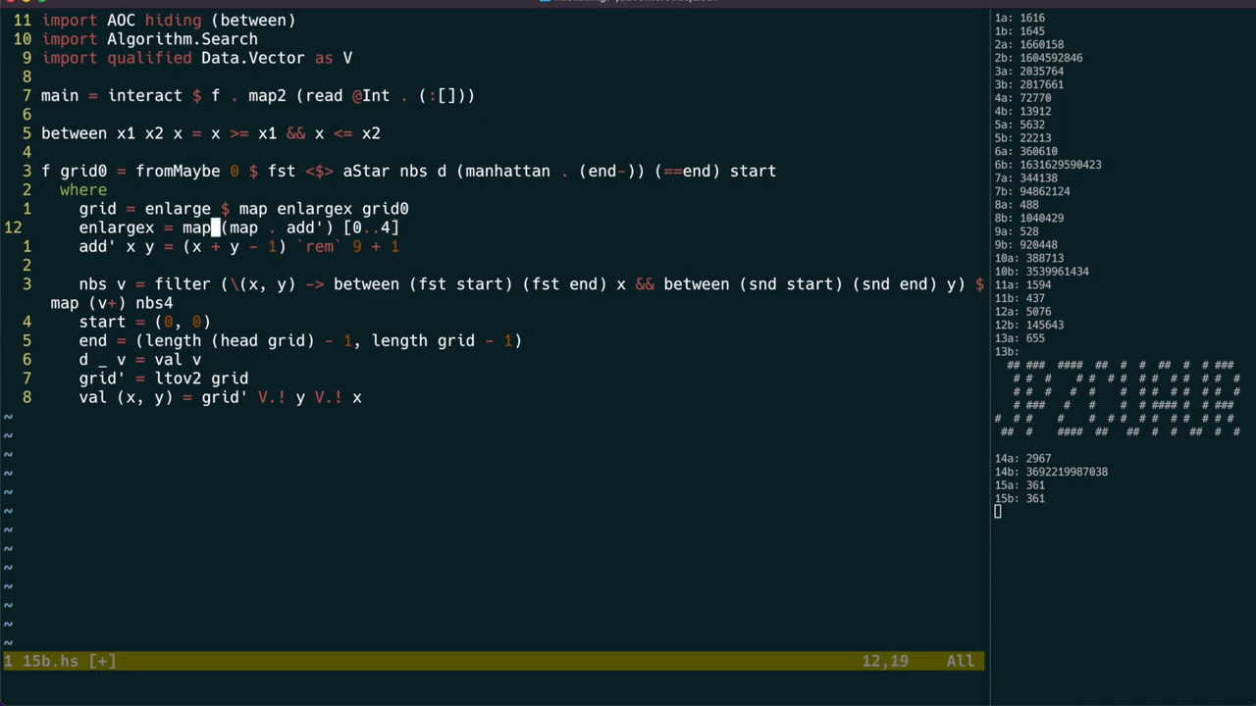
text(M)
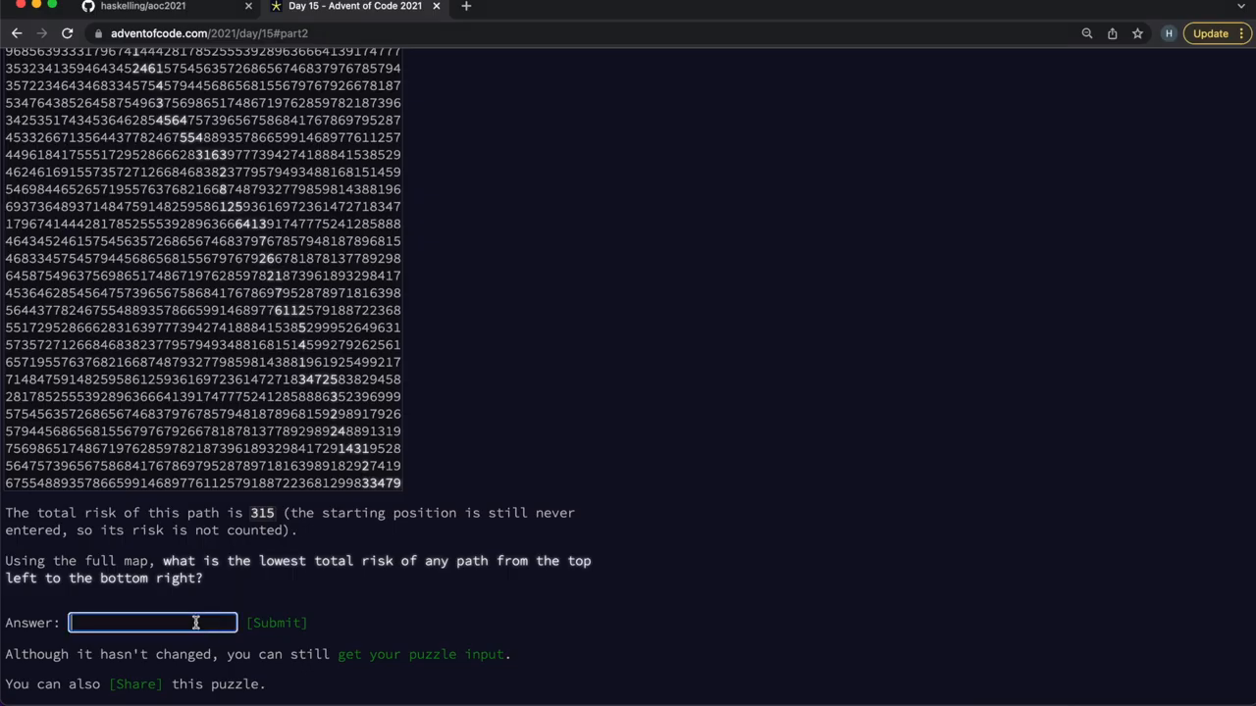
Step: Submit the part two lowest total risk answer on Advent of Code
click(278, 623)
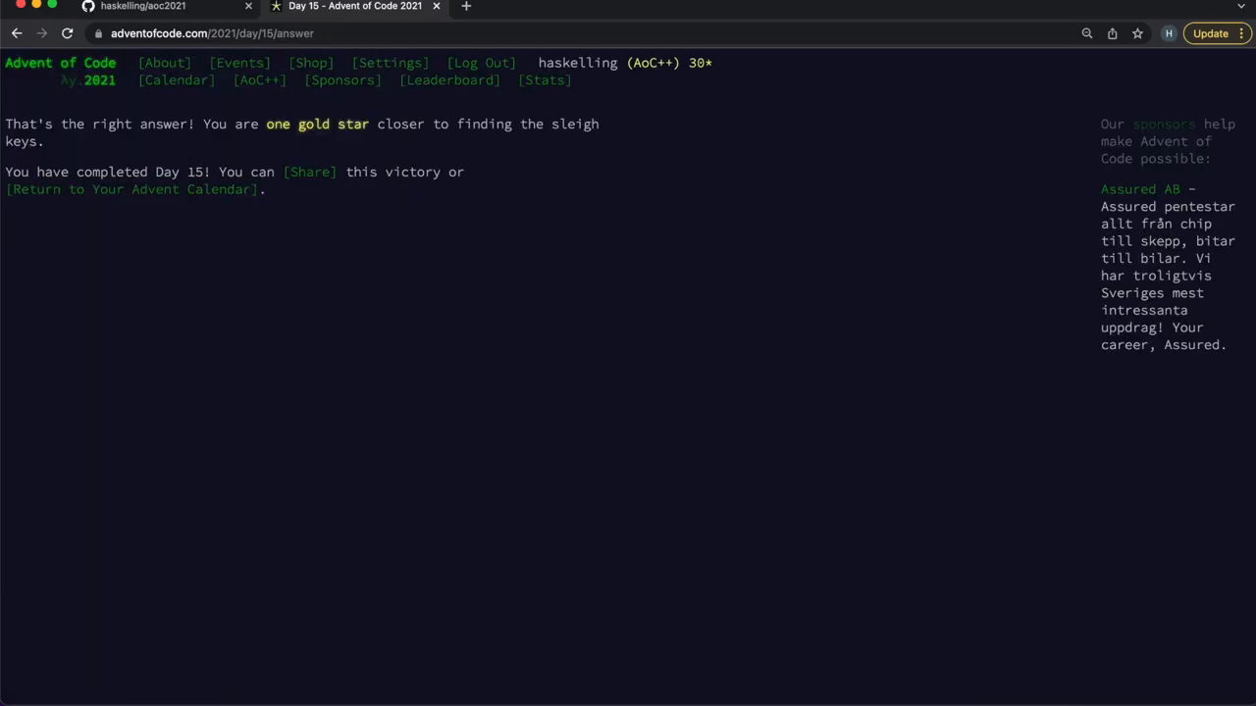